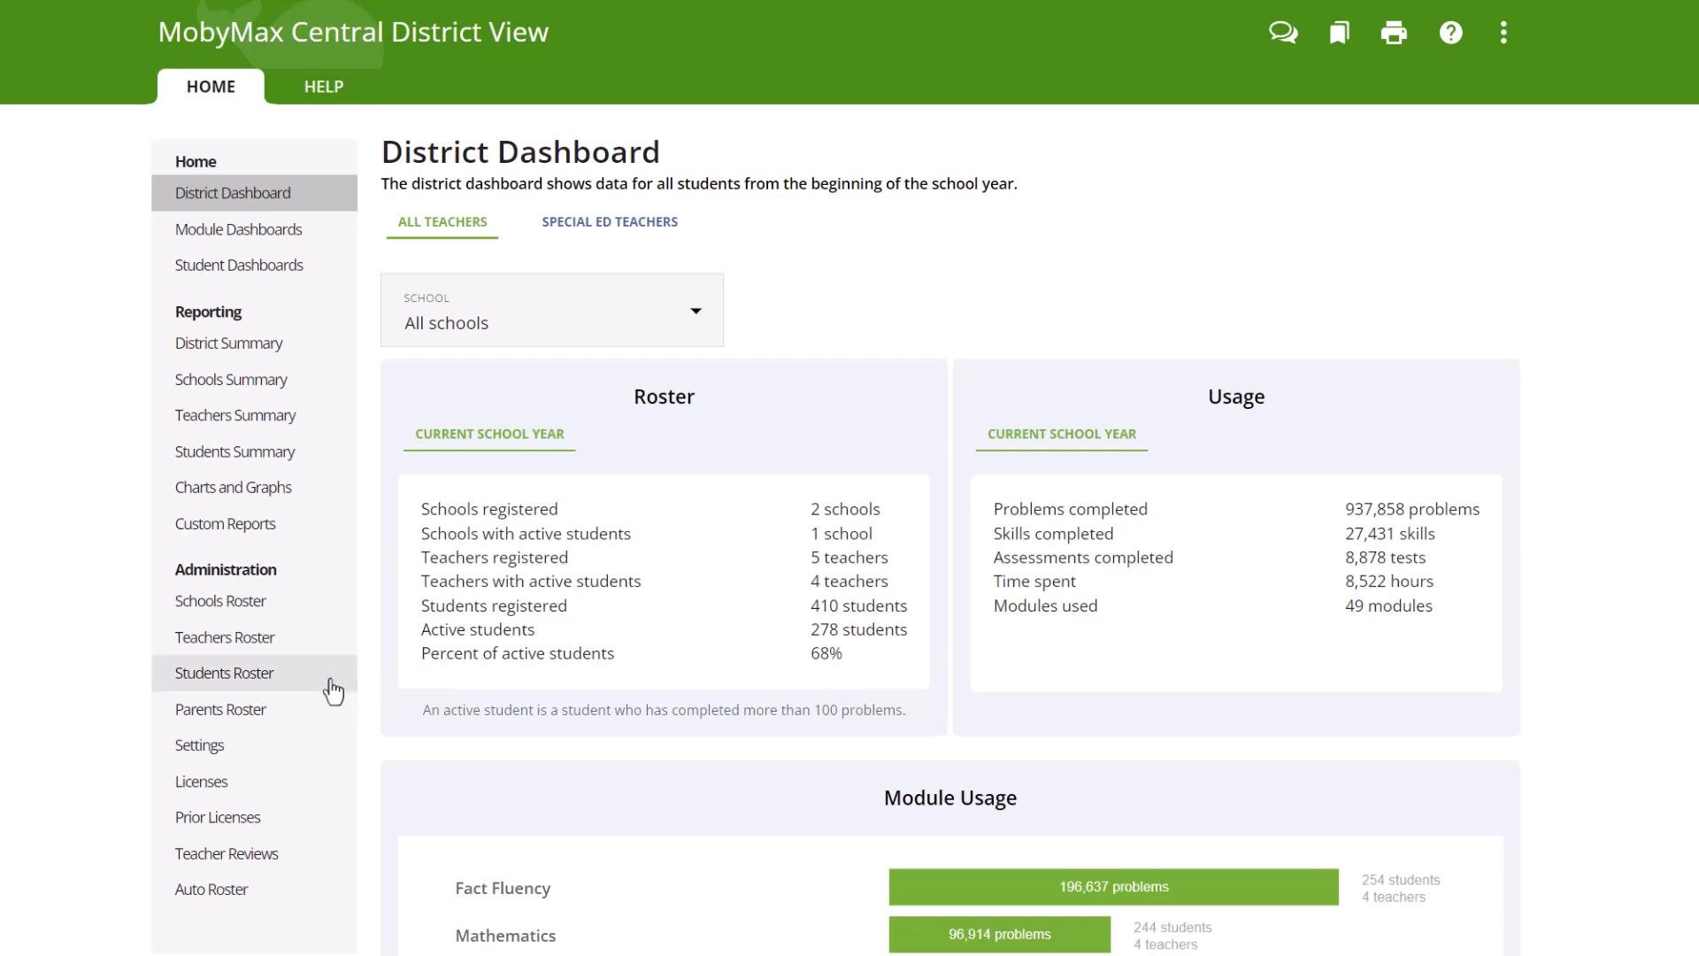
# Step: Open the Share Students With Other Teachers window from the Students Roster's Manage Roster tab
pyautogui.click(224, 672)
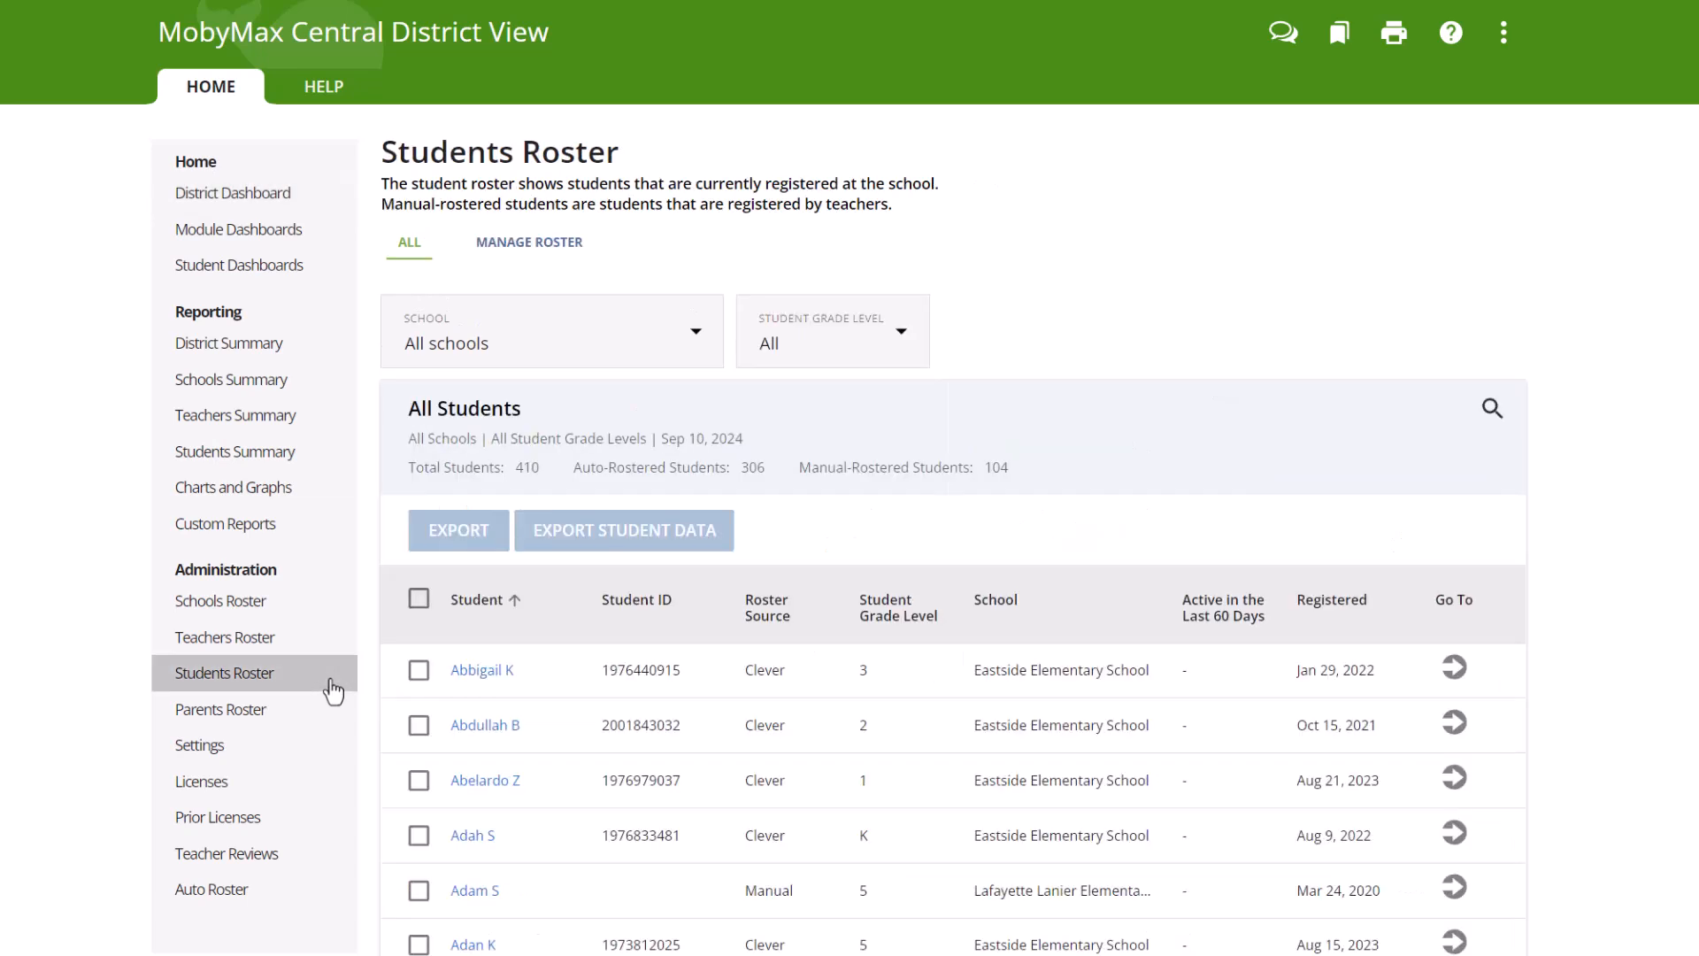
pyautogui.click(529, 241)
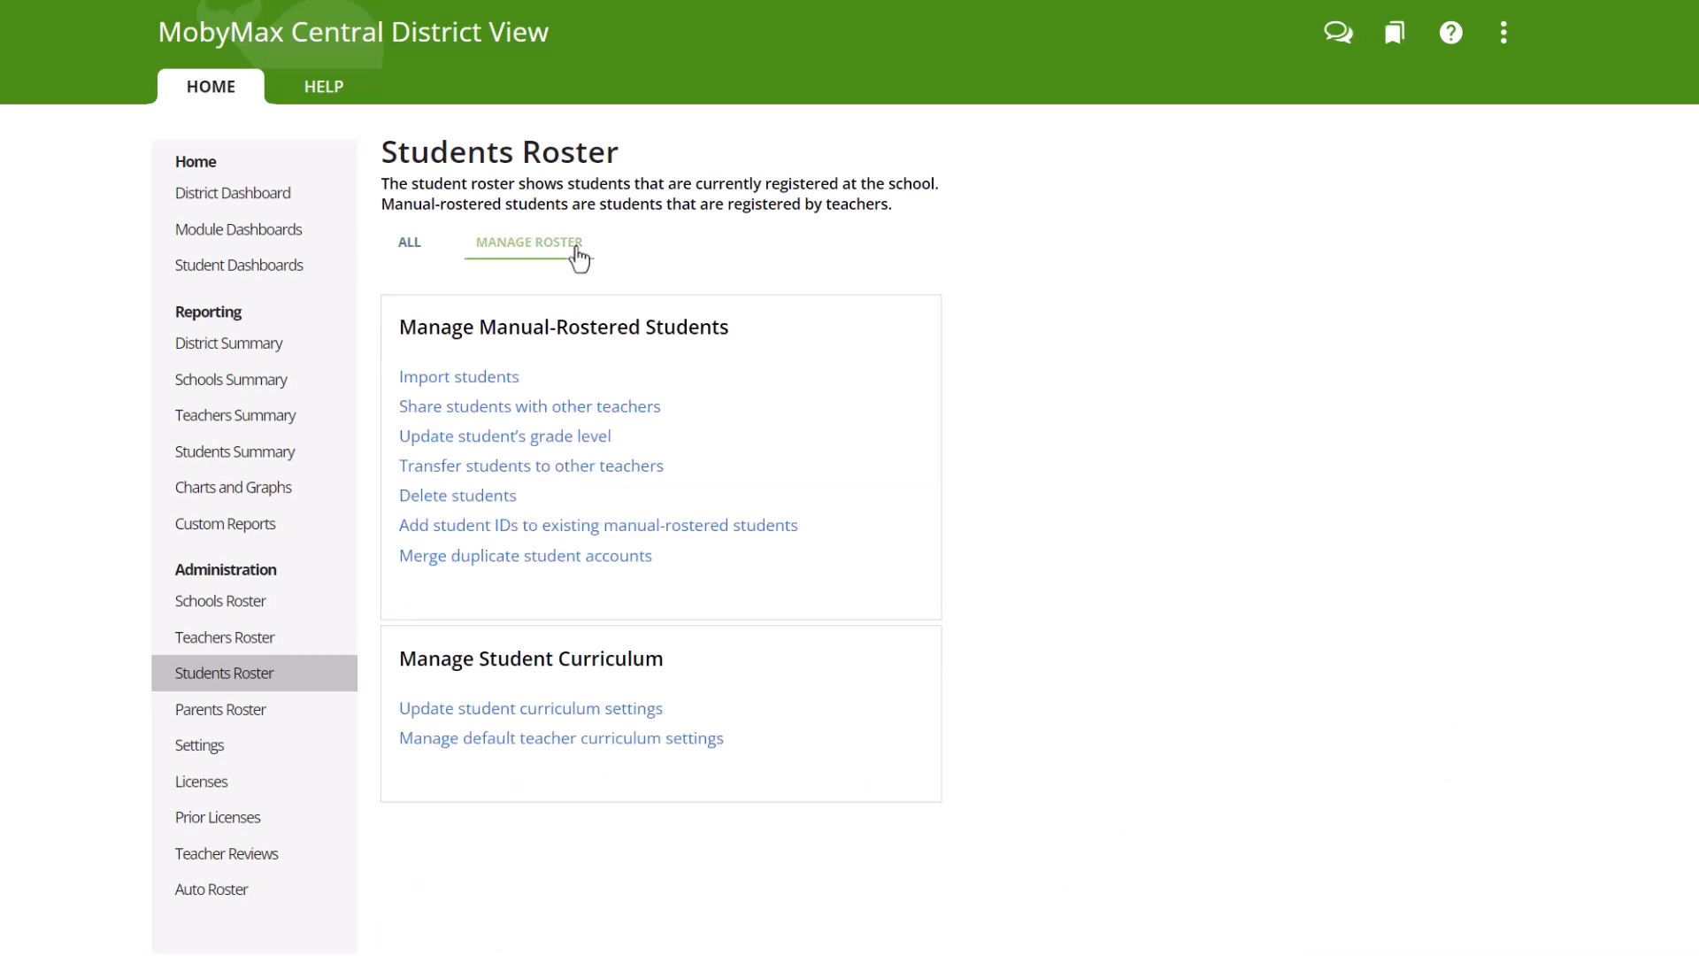
pyautogui.moveTo(658, 419)
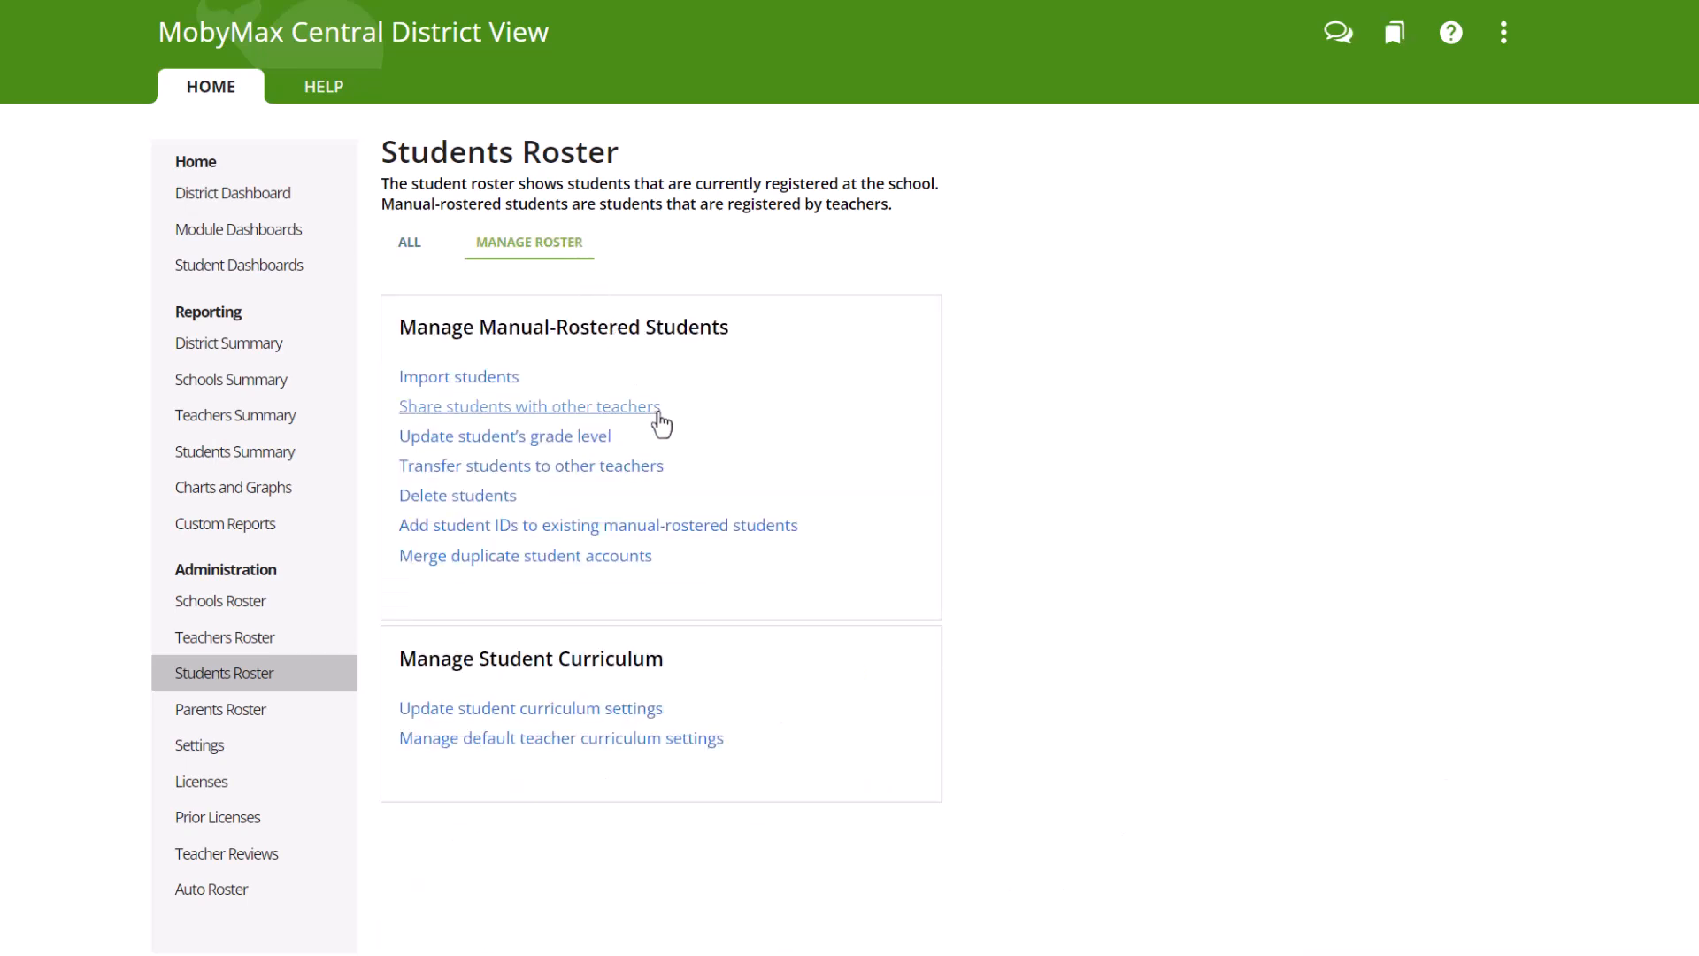
pyautogui.click(529, 406)
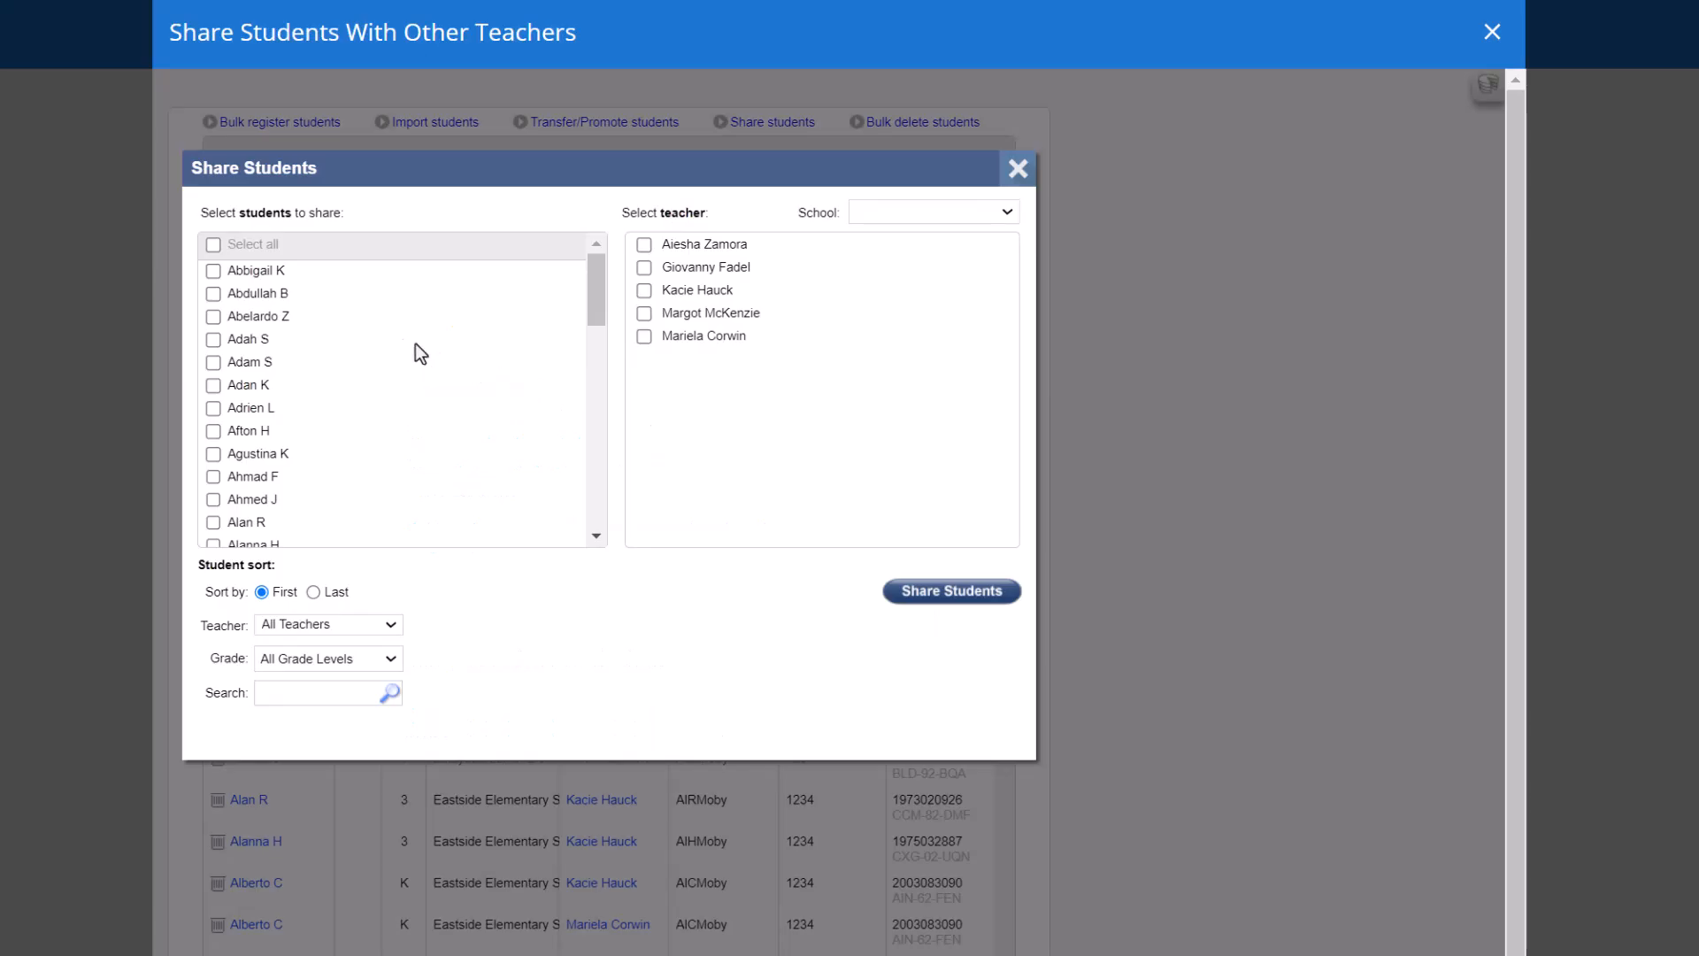
# Step: Check the first three students and the first teacher as recipient in the Share Students dialog
pyautogui.click(213, 270)
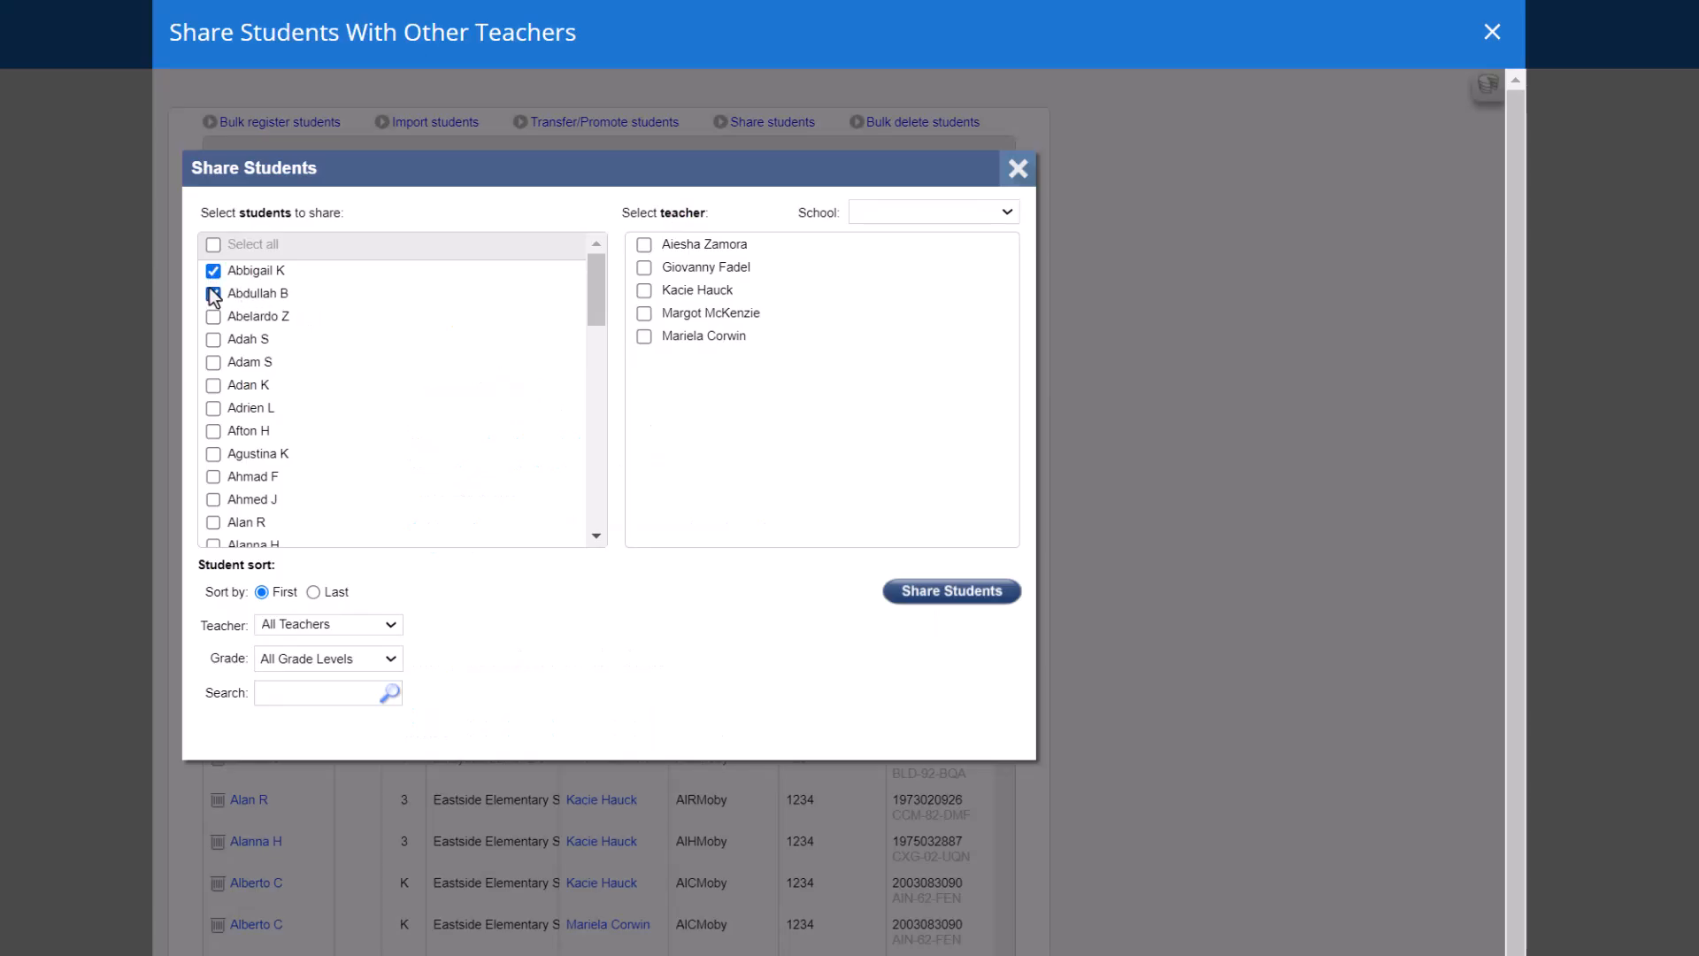
pyautogui.click(212, 315)
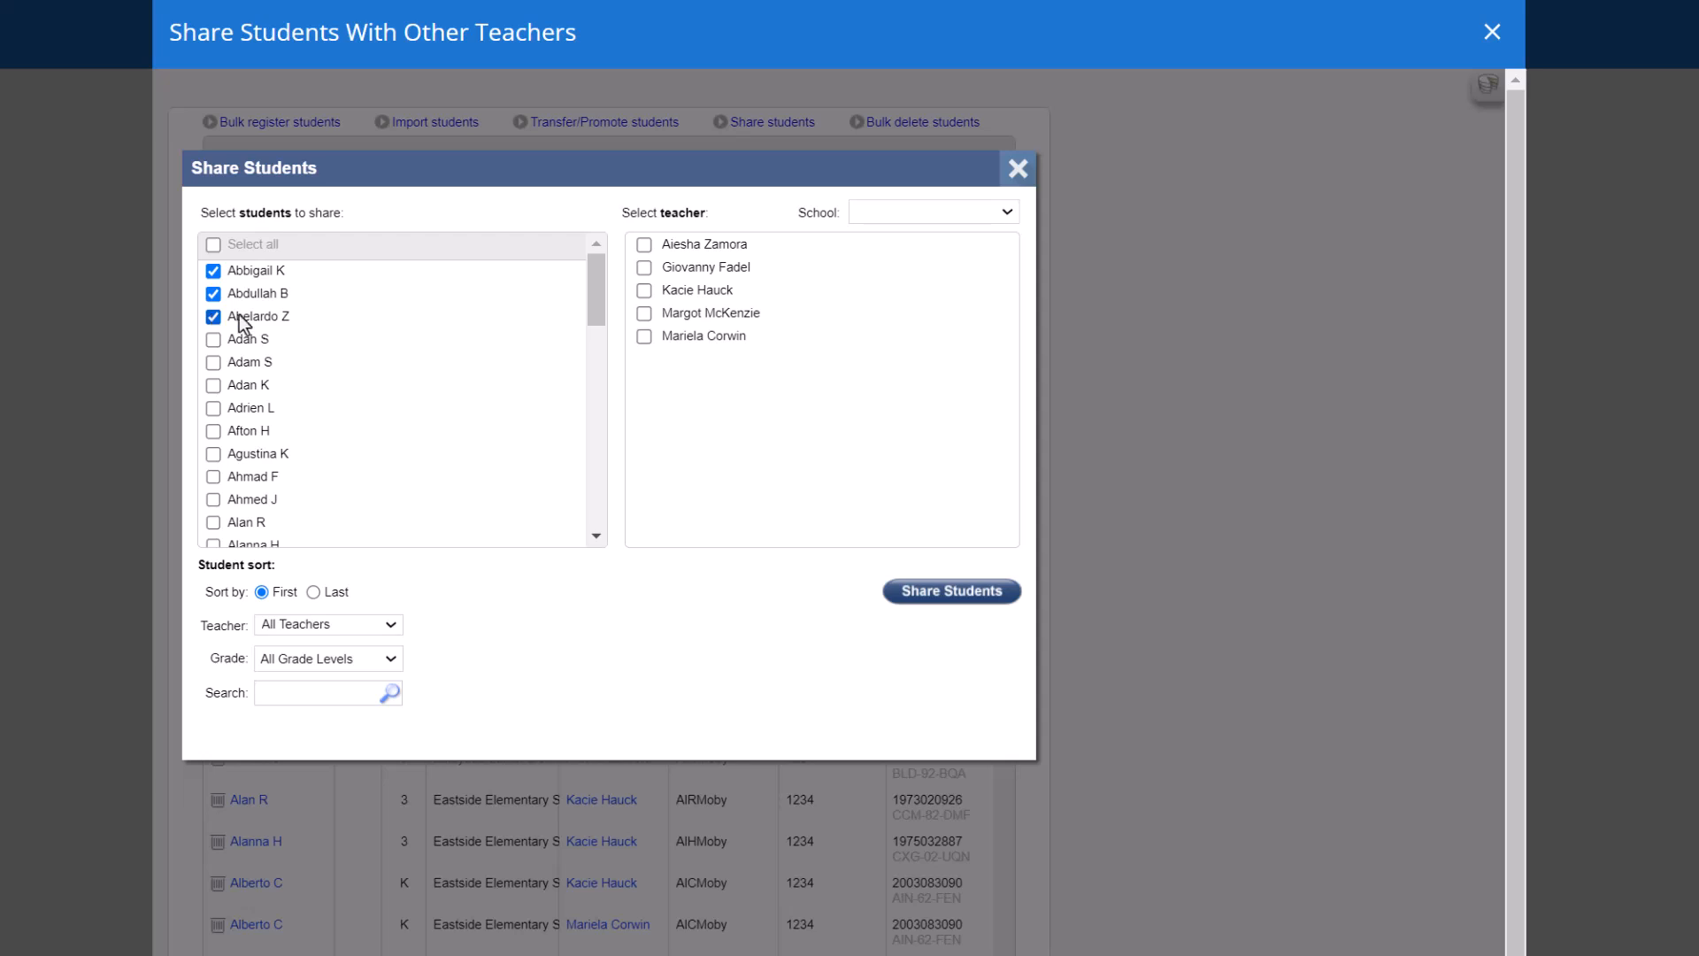
pyautogui.click(646, 244)
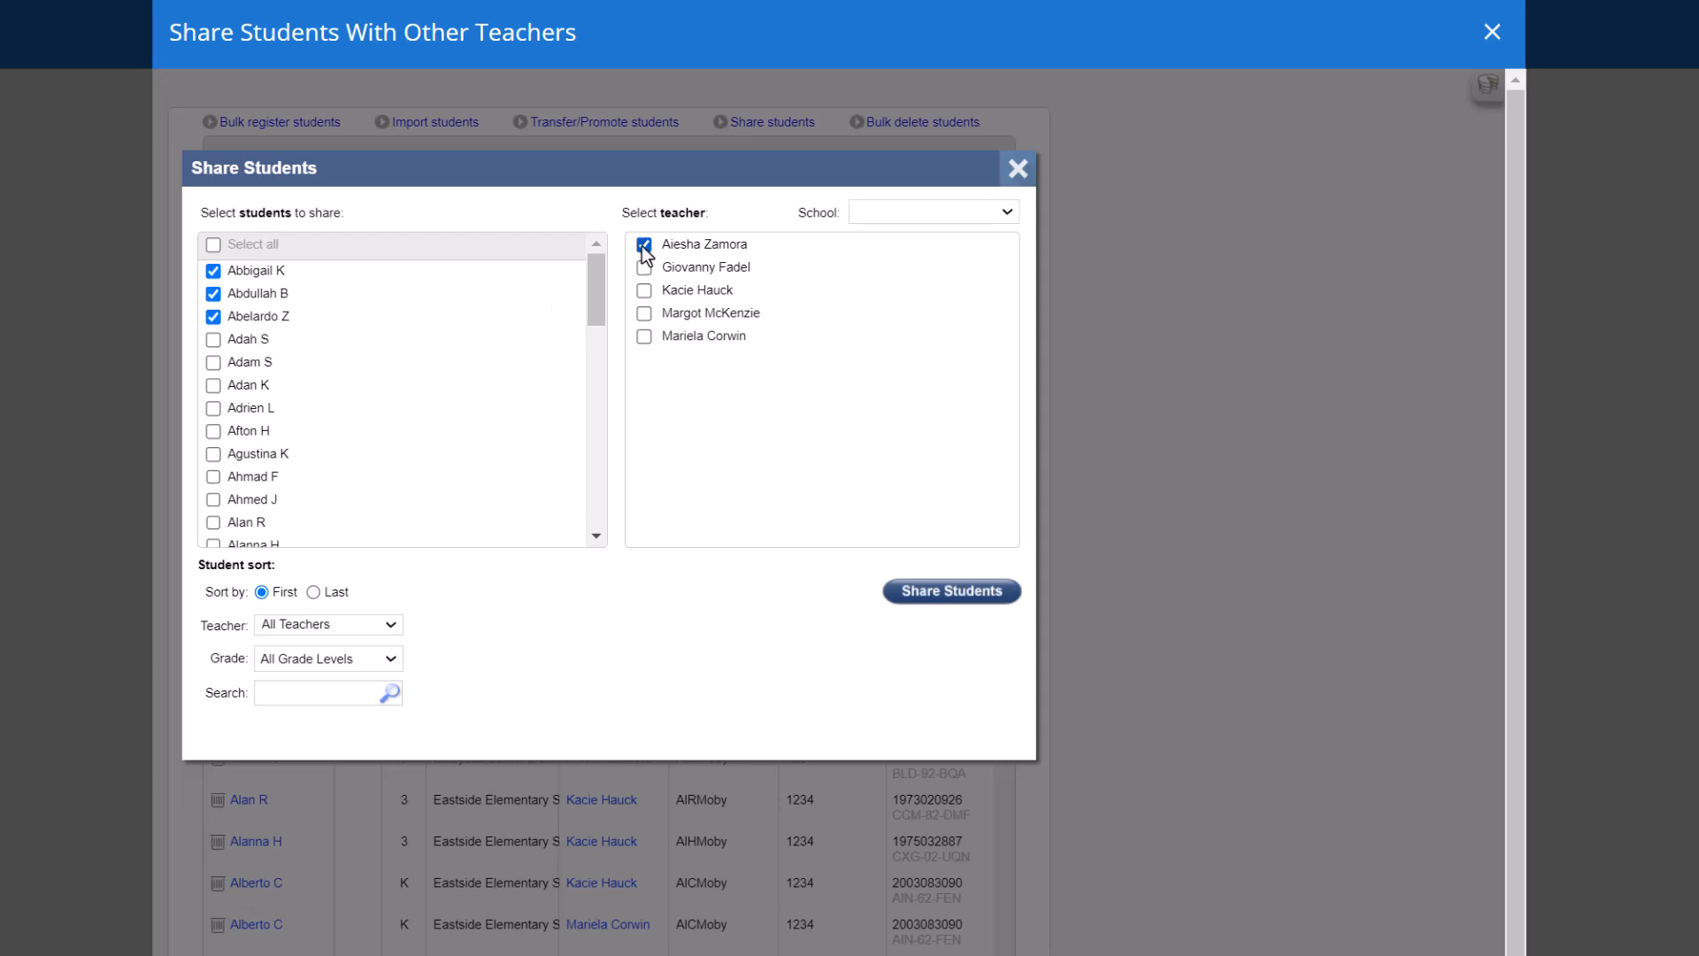
pyautogui.click(644, 244)
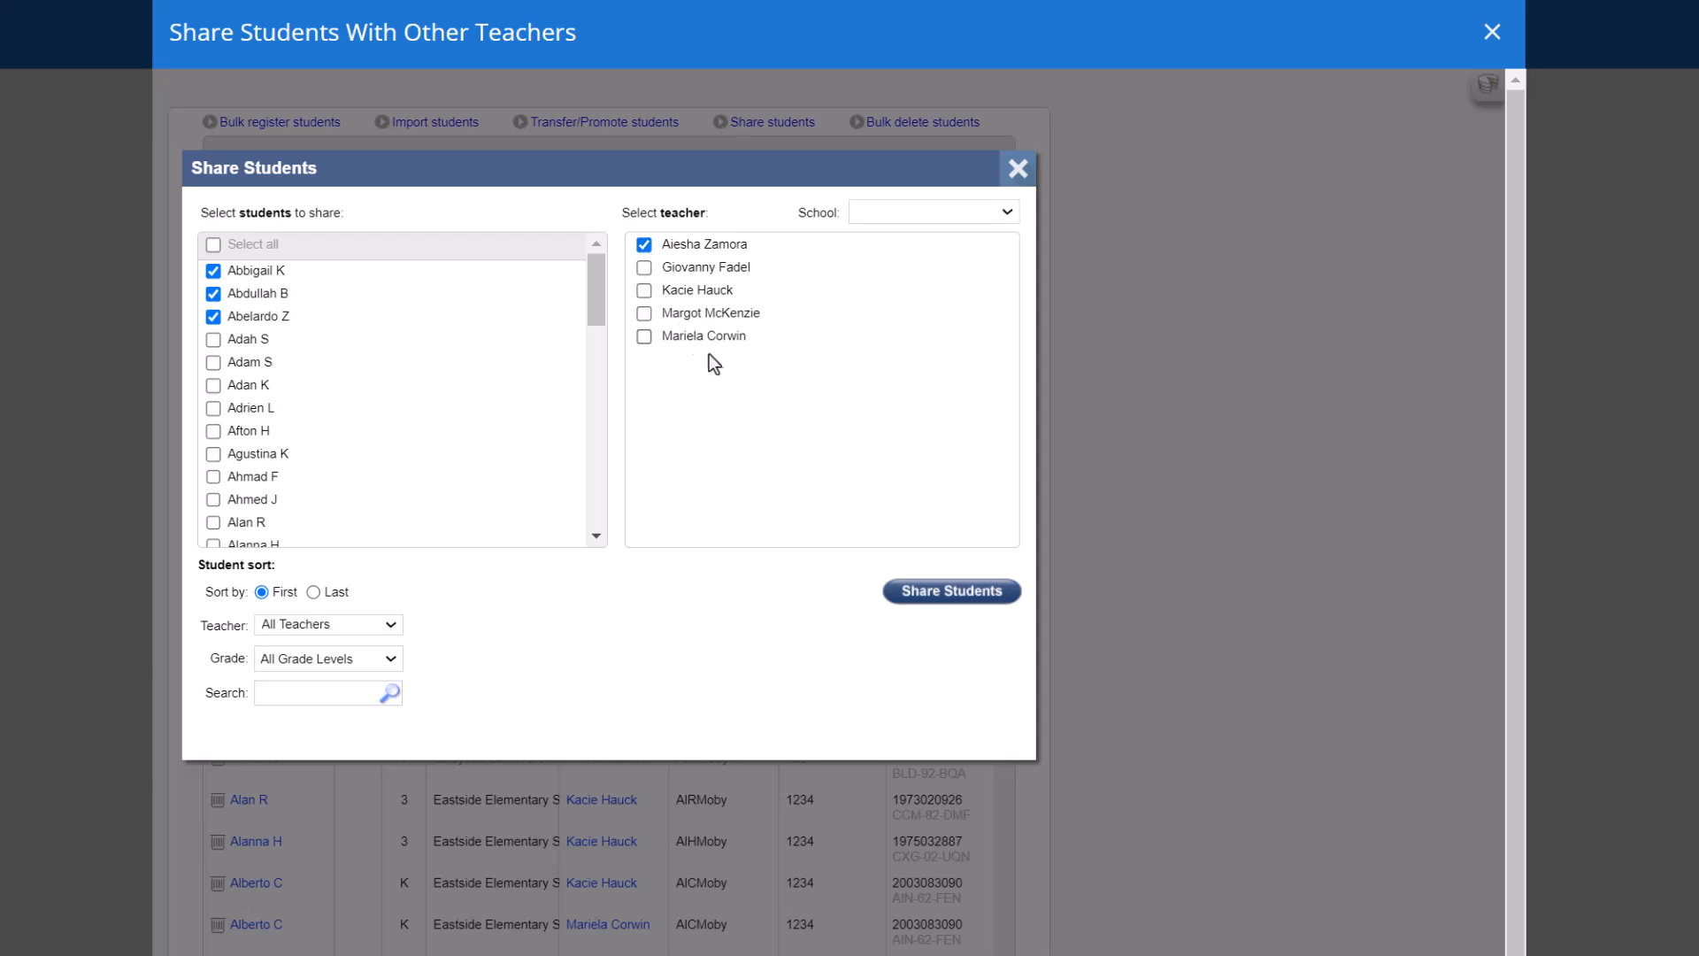
# Step: Share the three checked students with the teacher and acknowledge the 'Student(s) have been shared' popup
pyautogui.click(949, 590)
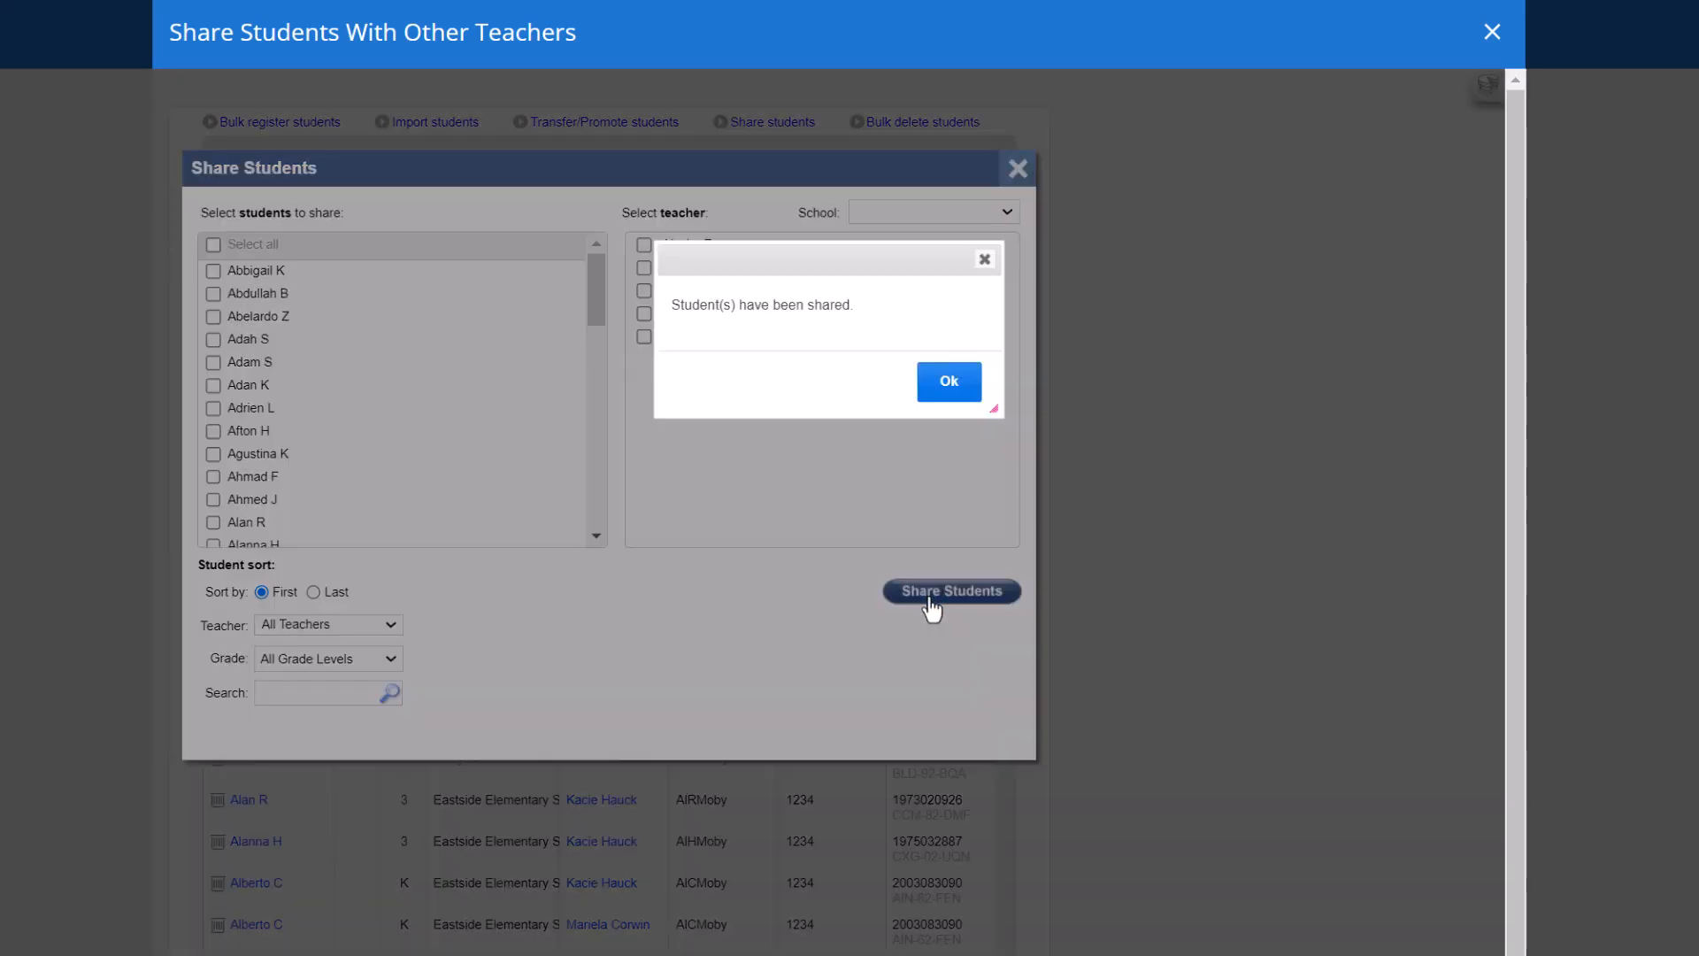
pyautogui.click(947, 381)
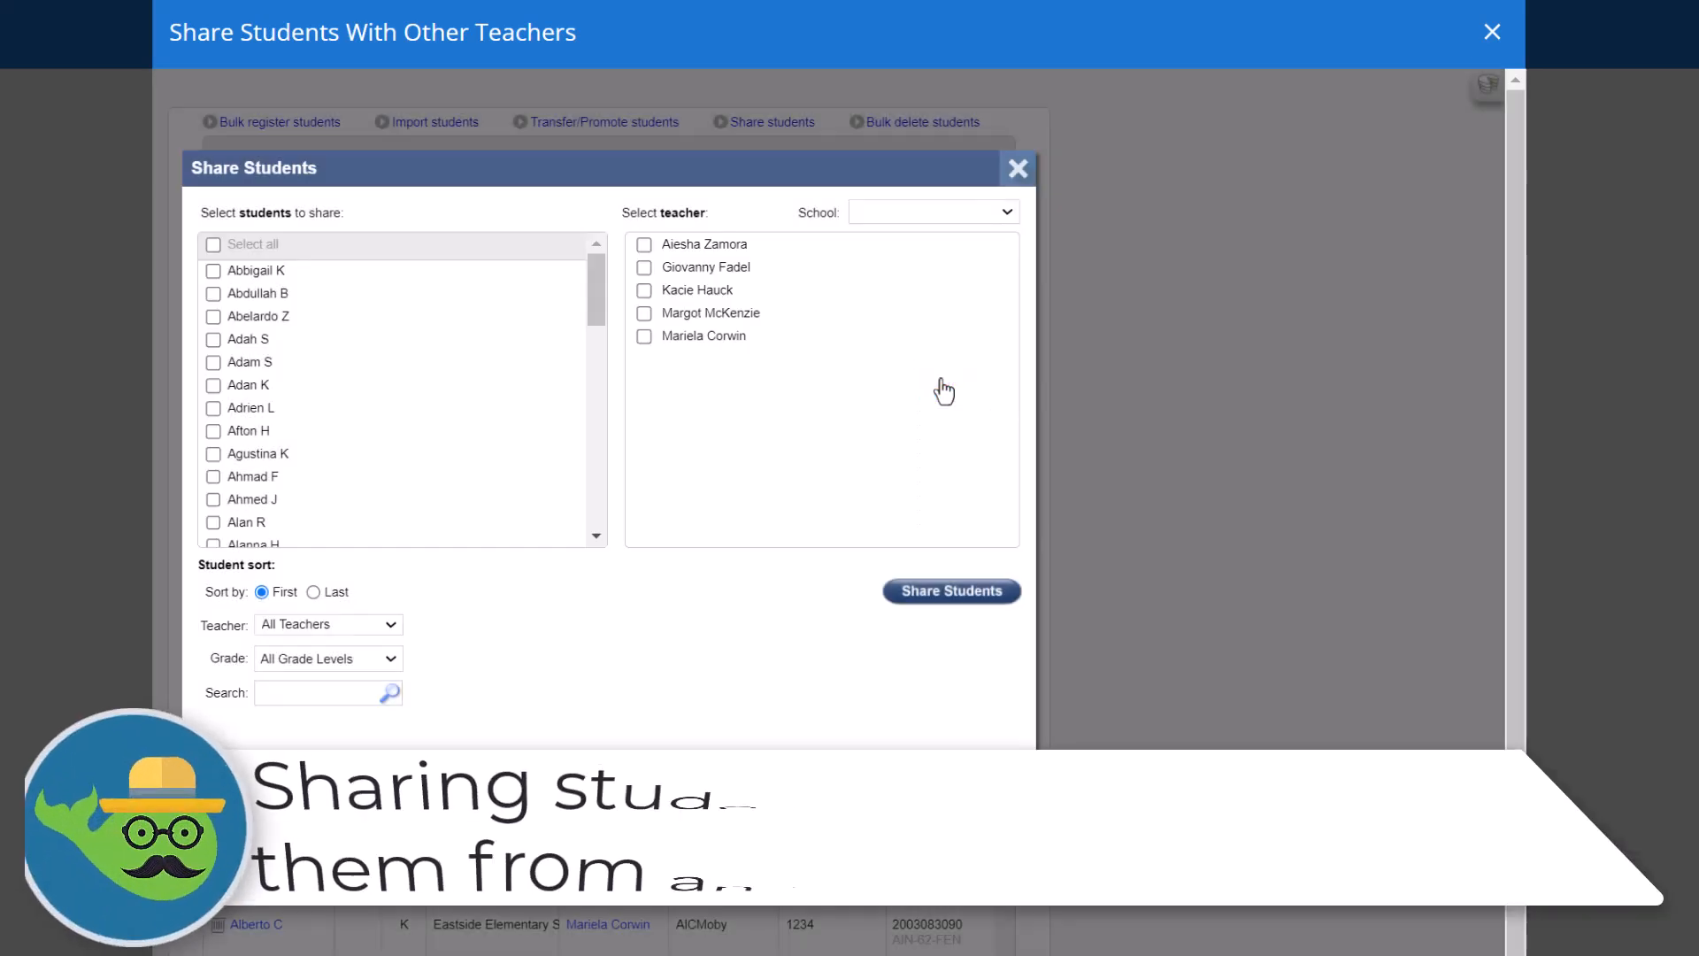